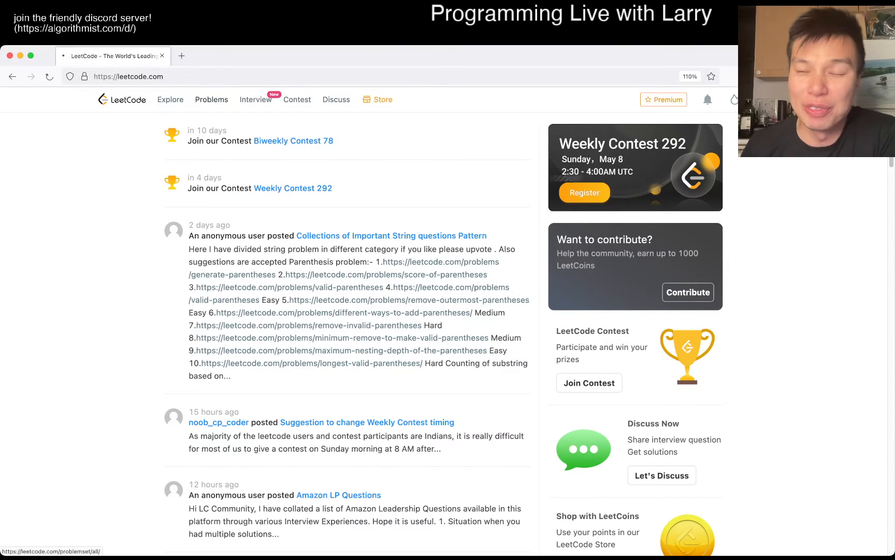
Step: Leave the community feed for the LeetCode Problems list
left_click(212, 99)
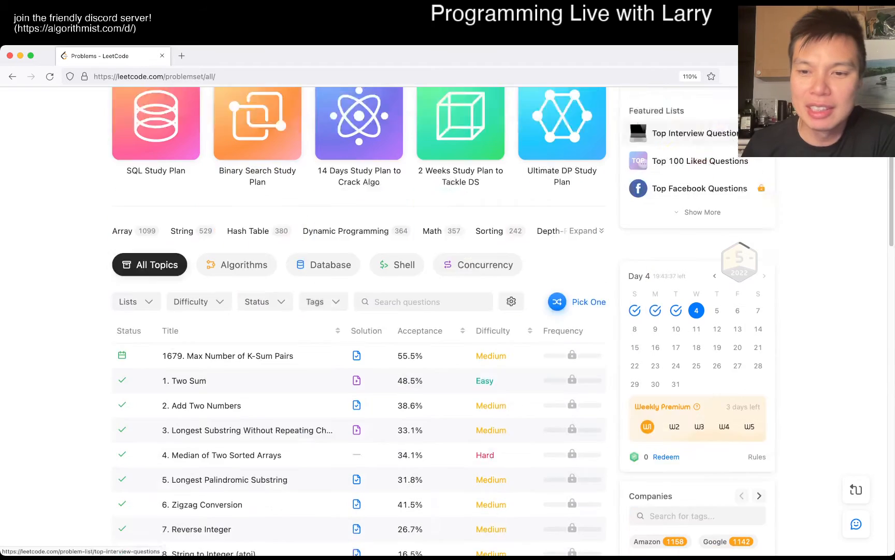
Step: Open '1679. Max Number of K-Sum Pairs' with its empty Python3 template
left_click(182, 55)
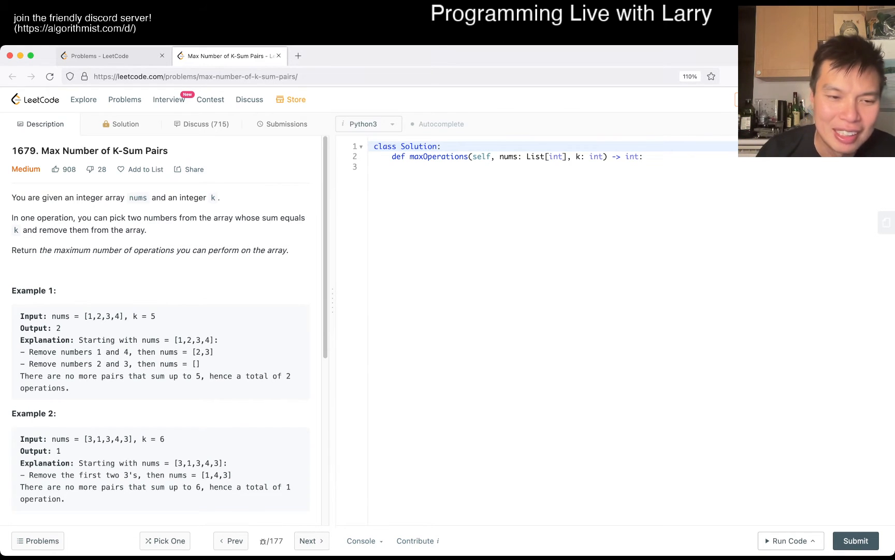
double_click(89, 438)
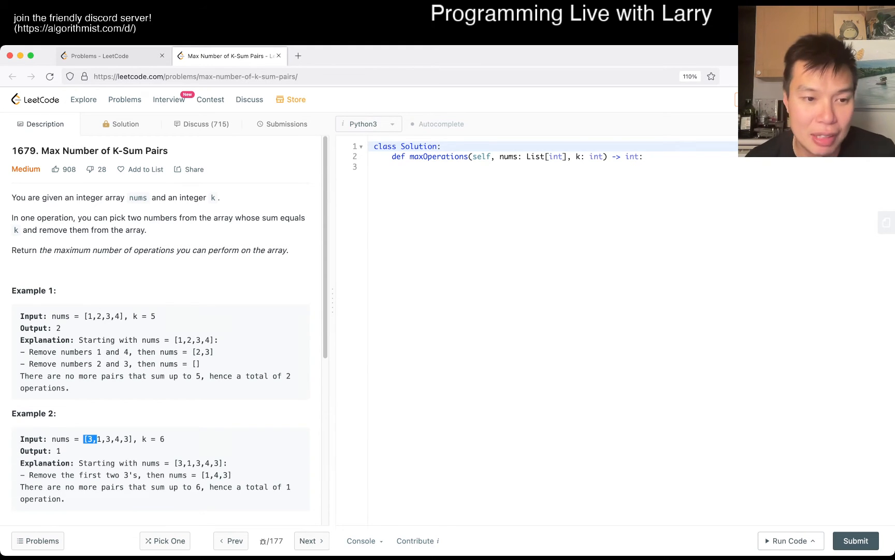
scroll("down", 3)
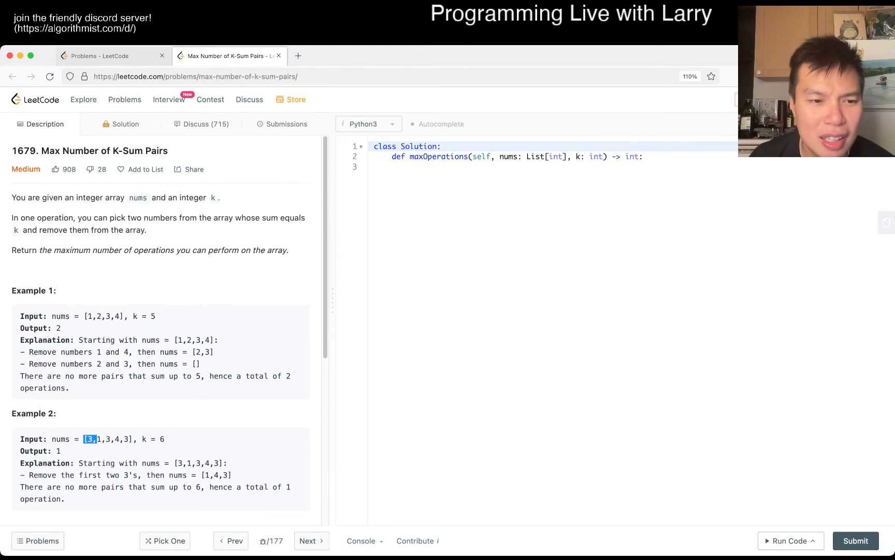
scroll("down", 3)
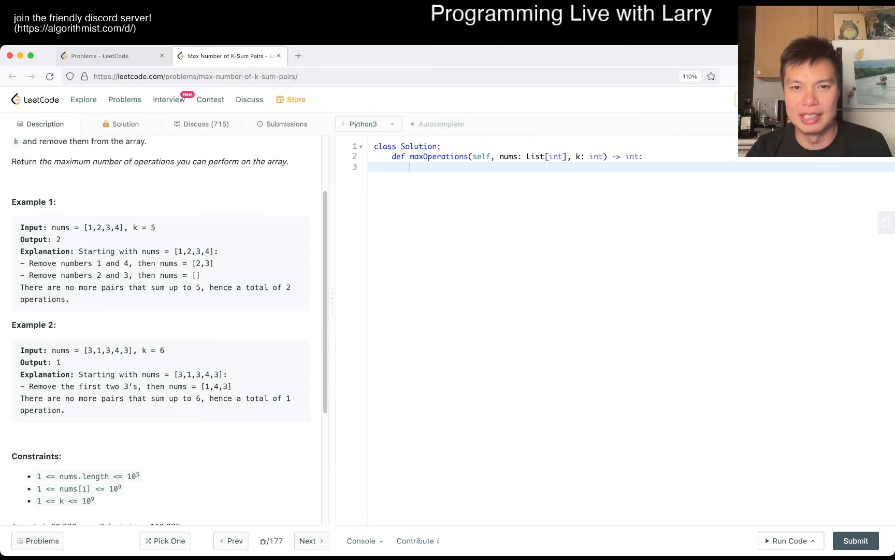
Step: Write 'freq = collections.Counter(nums)' and the loop 'for key in freq.keys():'
type("c = co")
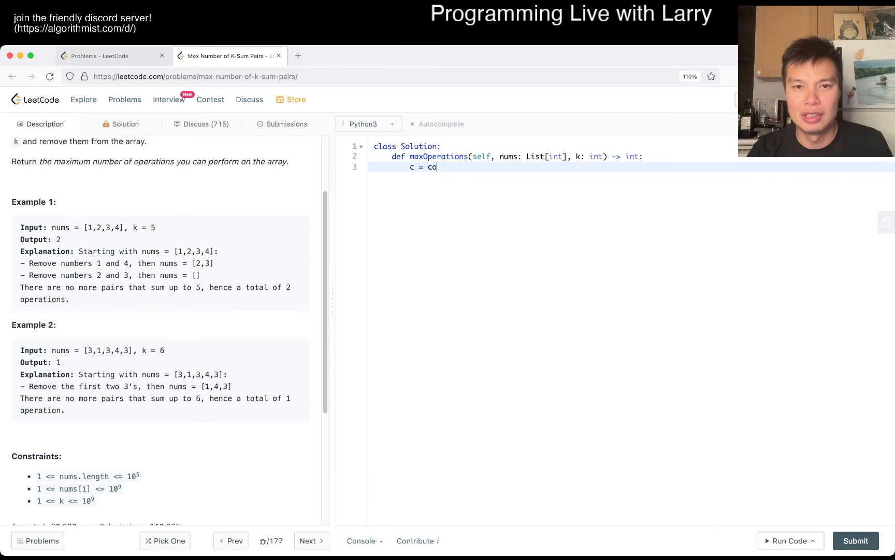
type("llections.Counte")
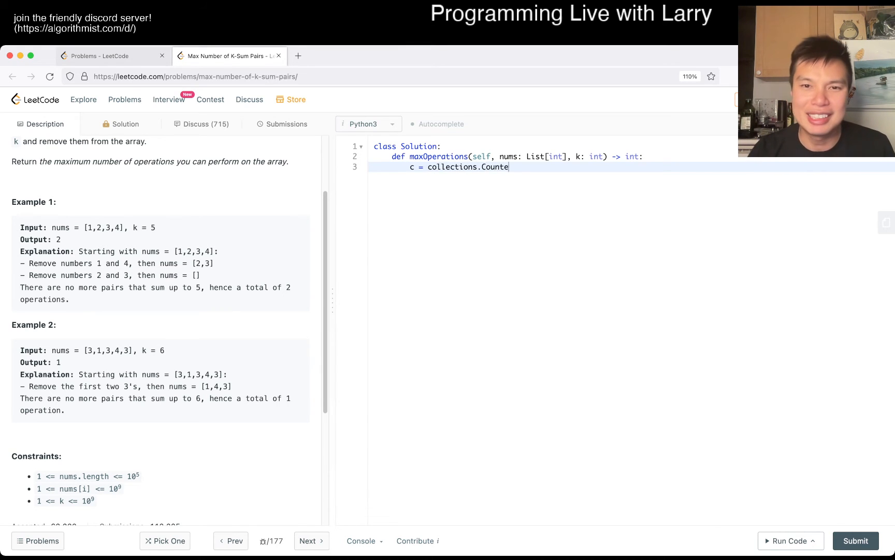
type("r(nums)")
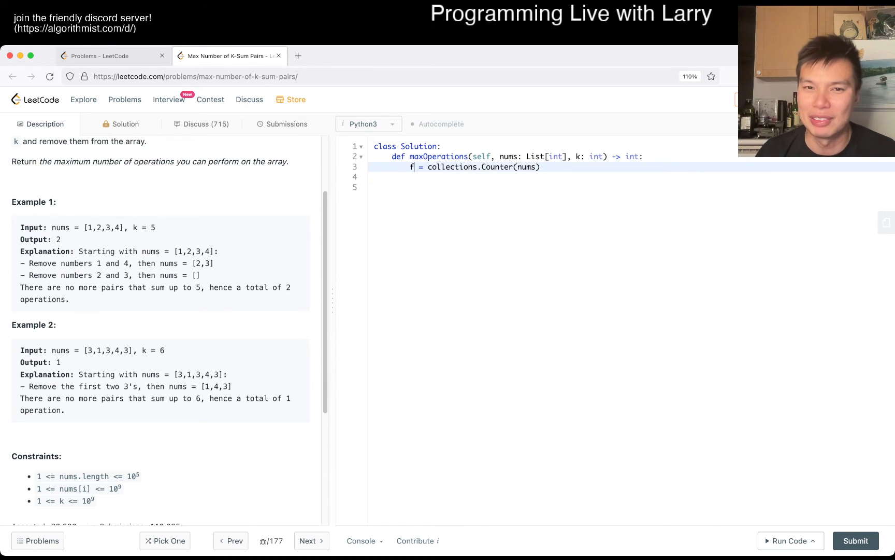
type("req")
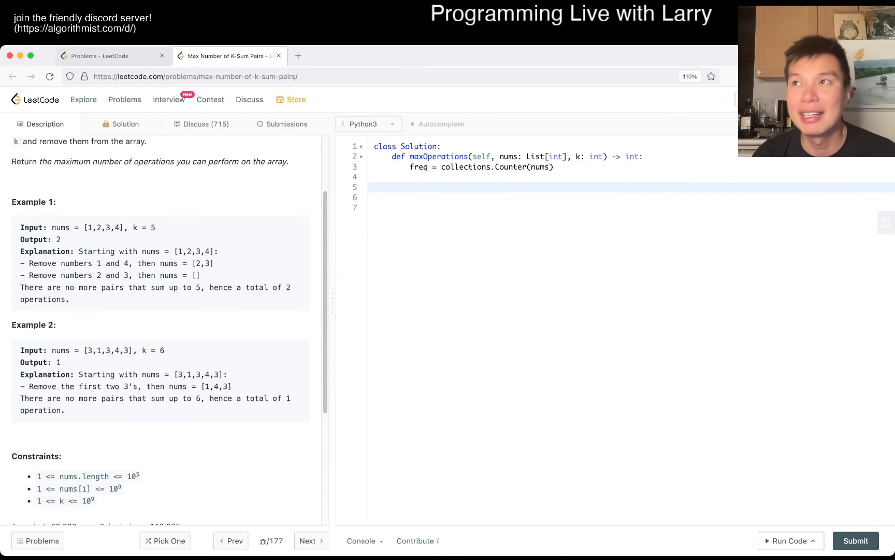
type("for")
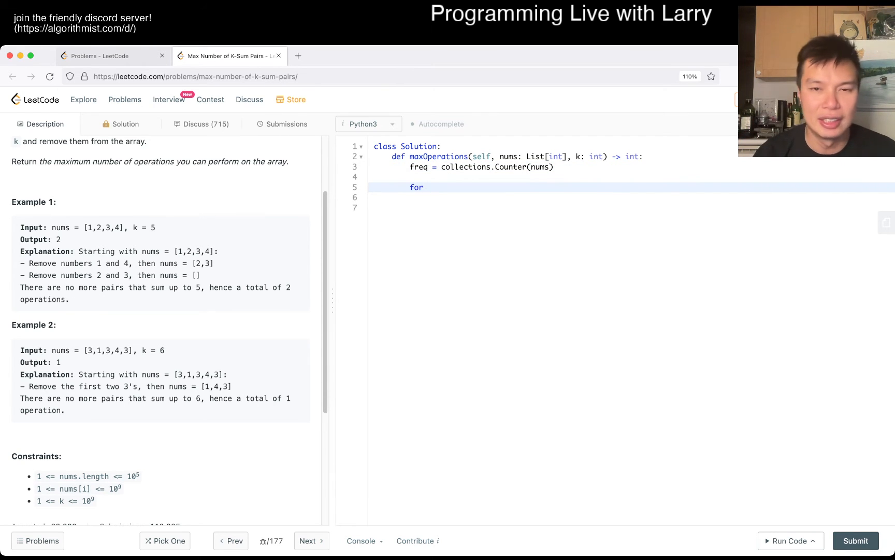
type("key in freq.keys")
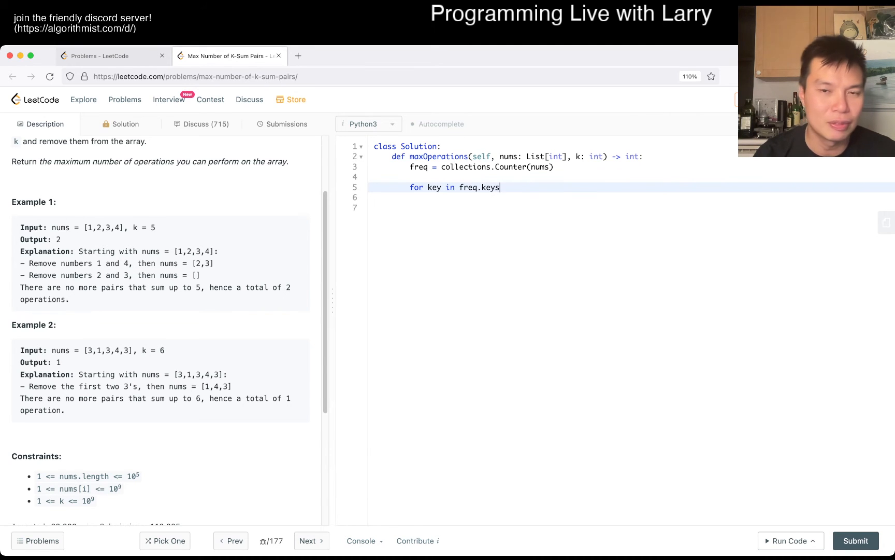
type("():")
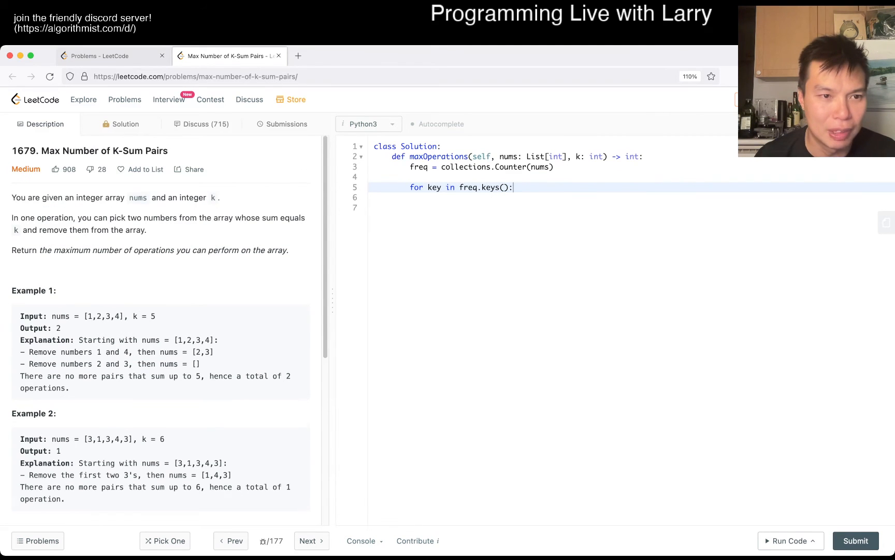
scroll("down", 3)
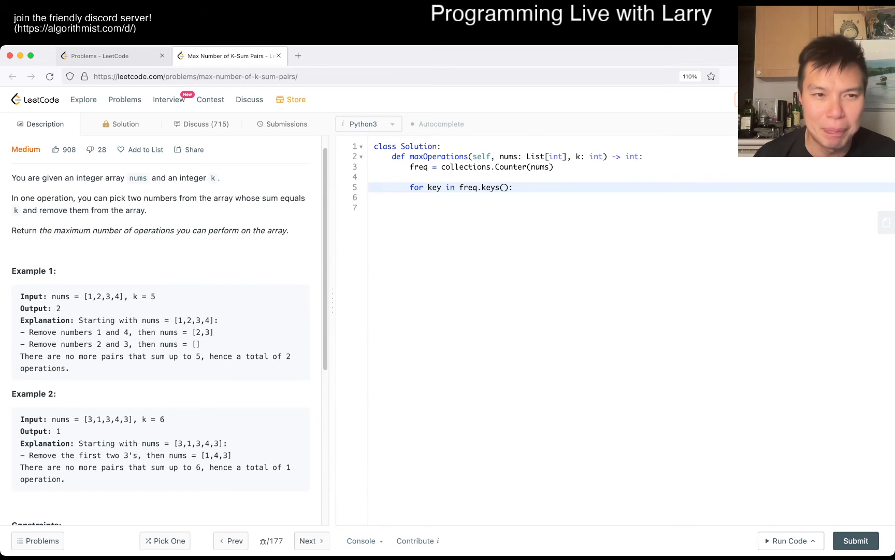
Step: Add 'pairs = 0' and the condition 'if k == key * 2:', correcting a half-typed version
type("p")
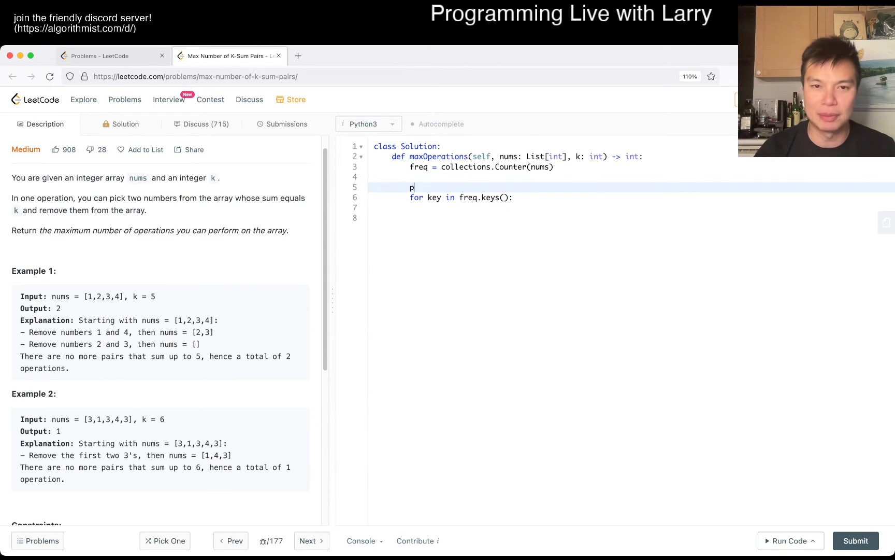
type("airs = 0")
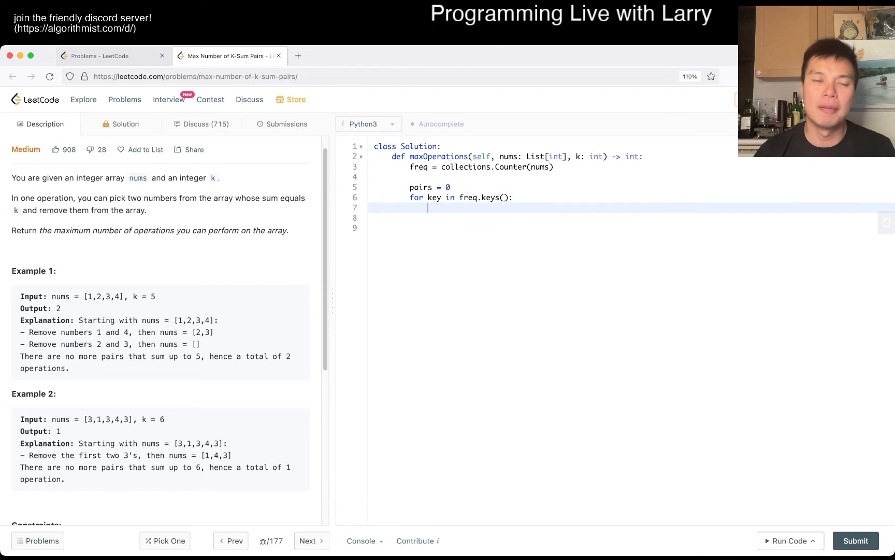
type("if")
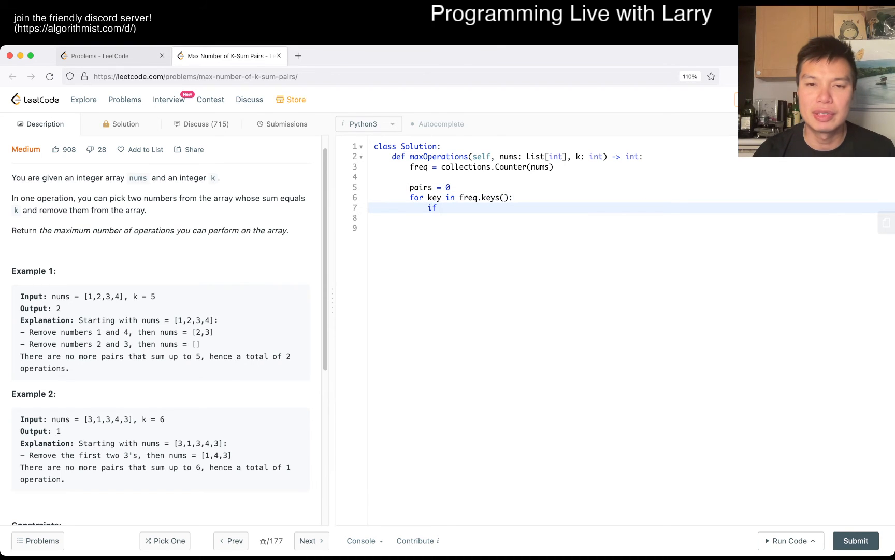
type("k %")
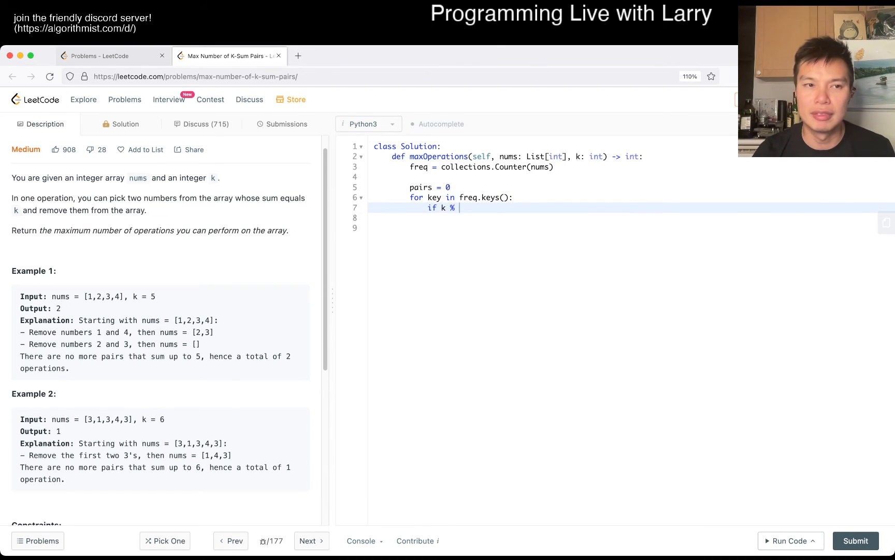
type("2 == key")
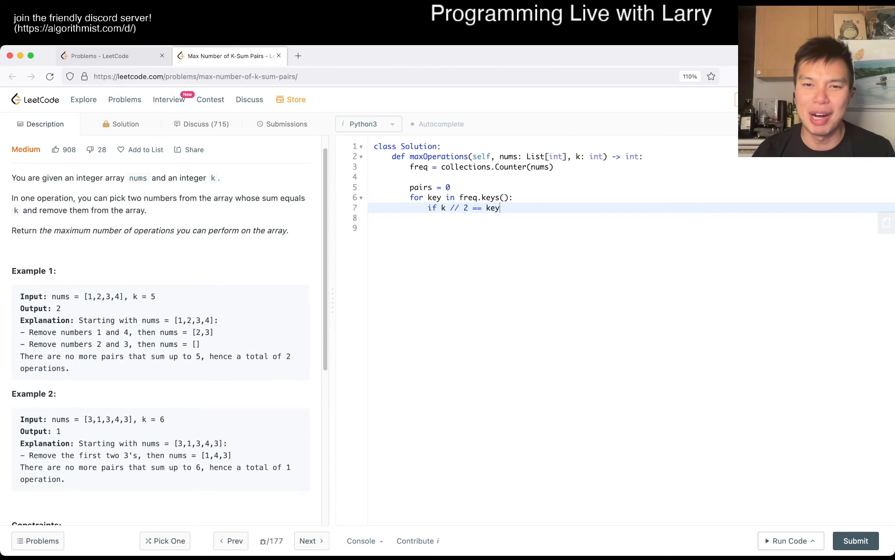
key("backspace")
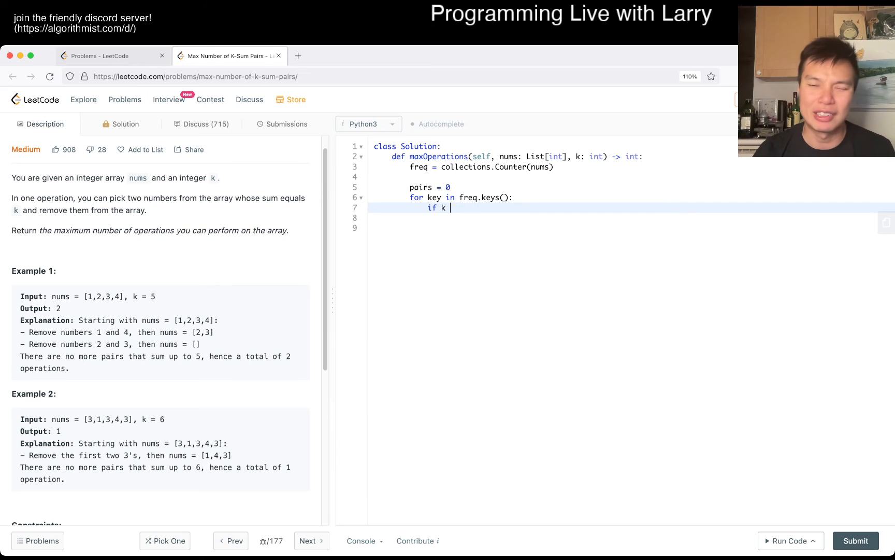
type("== key * 2")
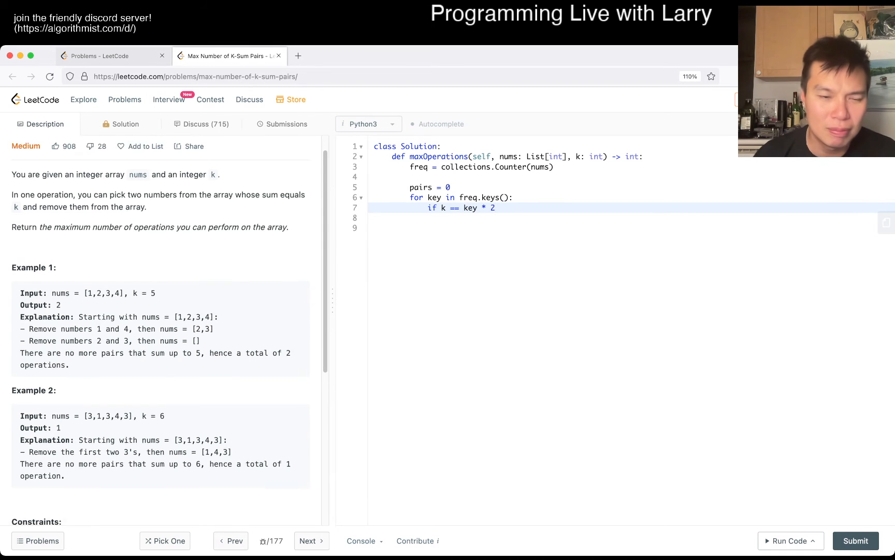
scroll("down", 3)
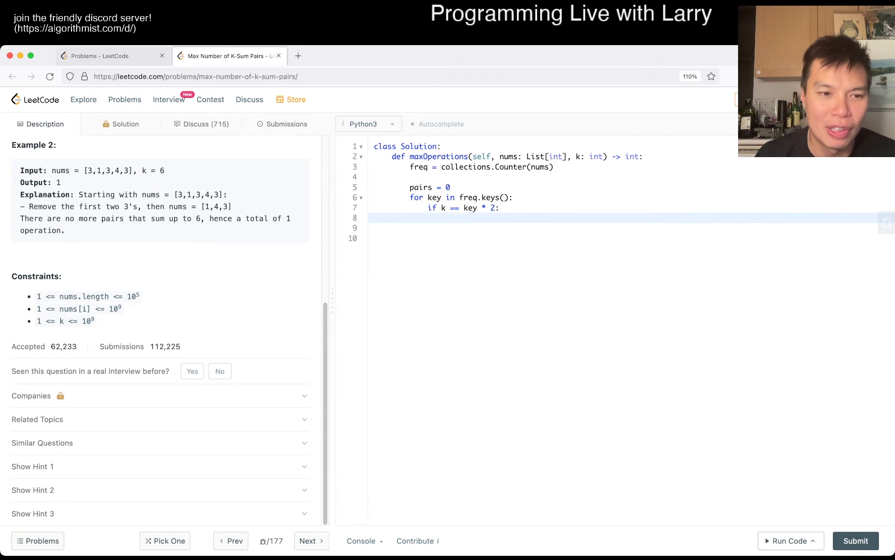
Step: Add 'pairs += freq[key] // 2' for the case where k is twice the key
double_click(114, 308)
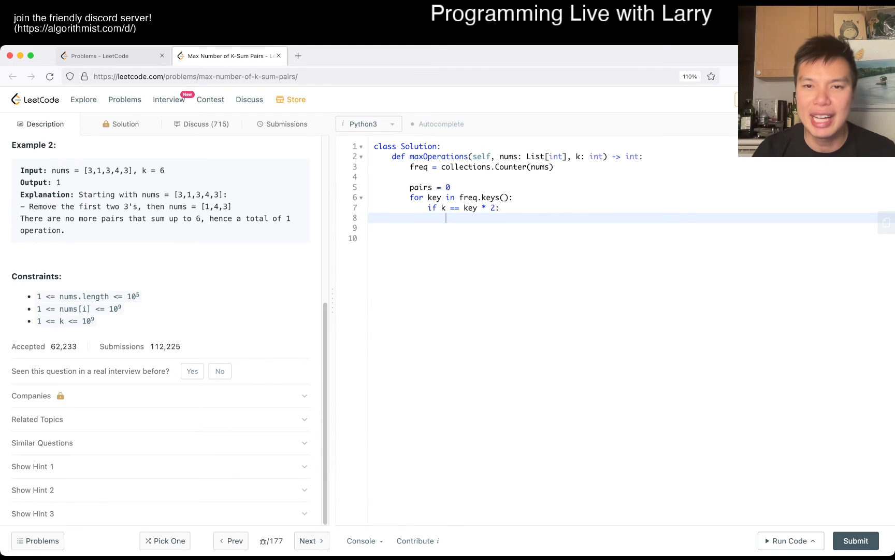
type("pairs += f")
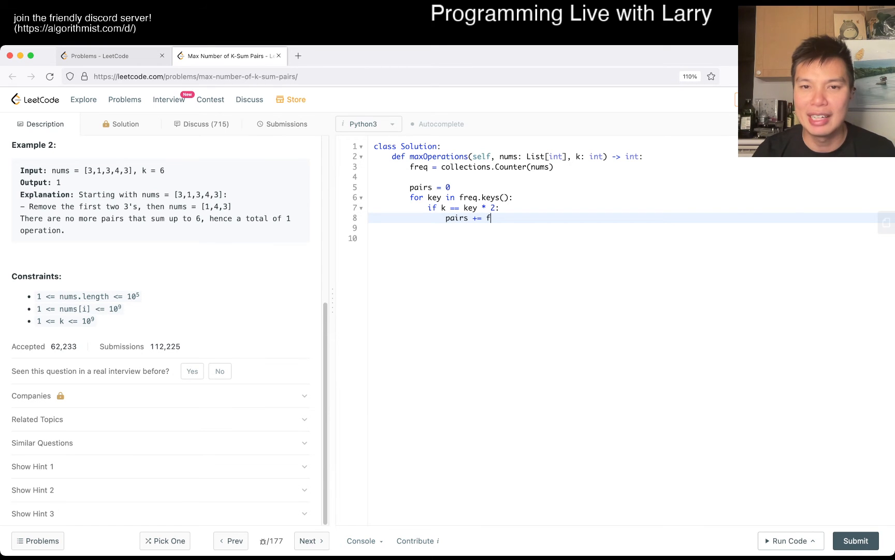
type("req[key] // 2")
type("p")
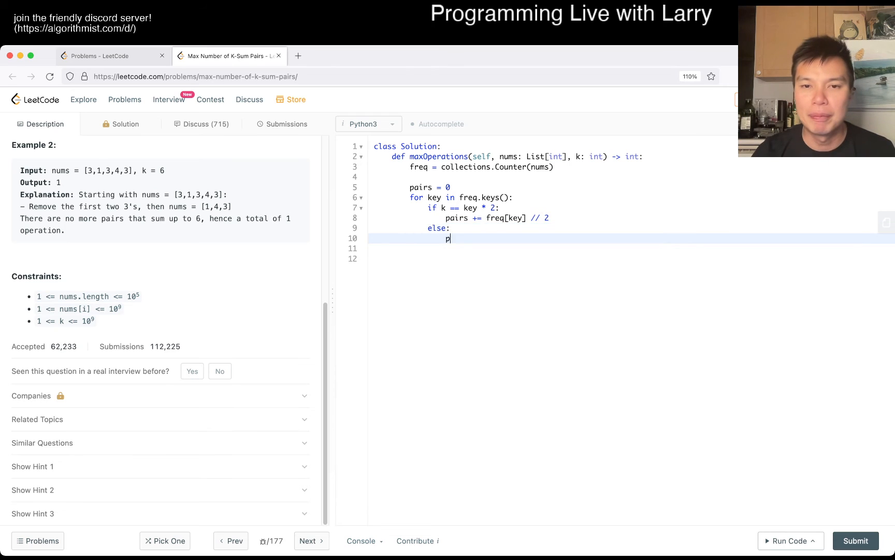
type("airs += freq[key]")
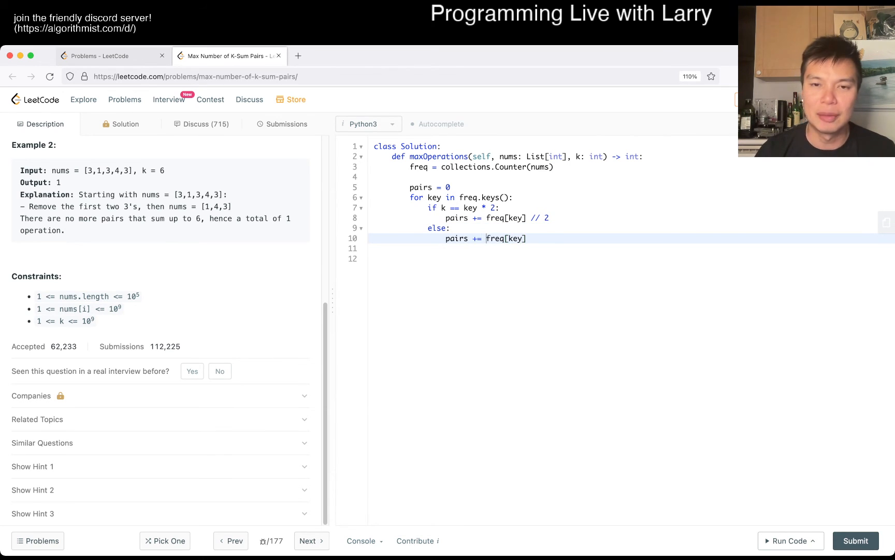
Step: Add the else branch 'pairs += min(freq[key], freq[k - key])' and 'return pairs'
type("min(")
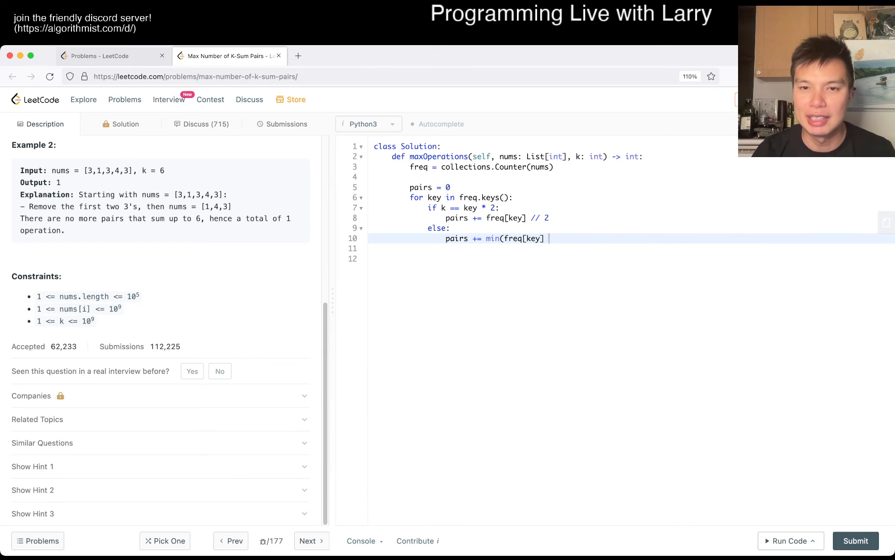
type(", freq[k]")
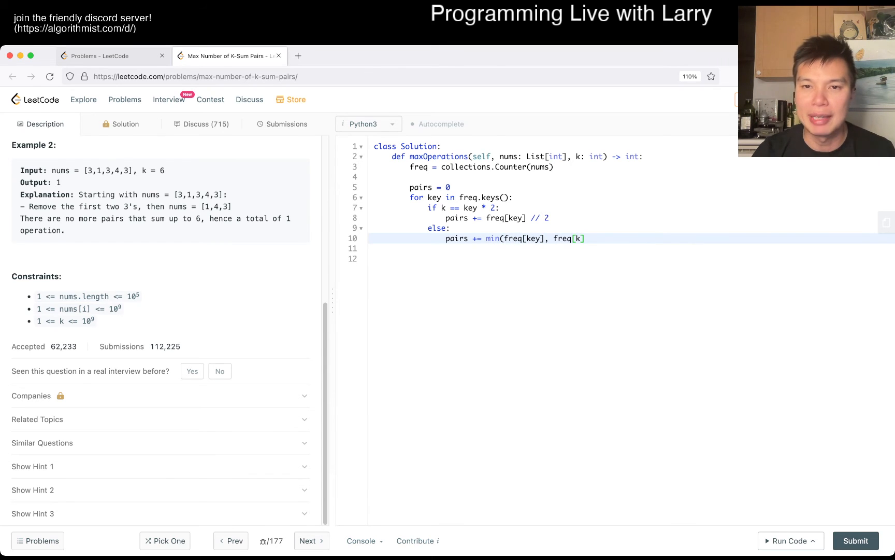
type("- key])")
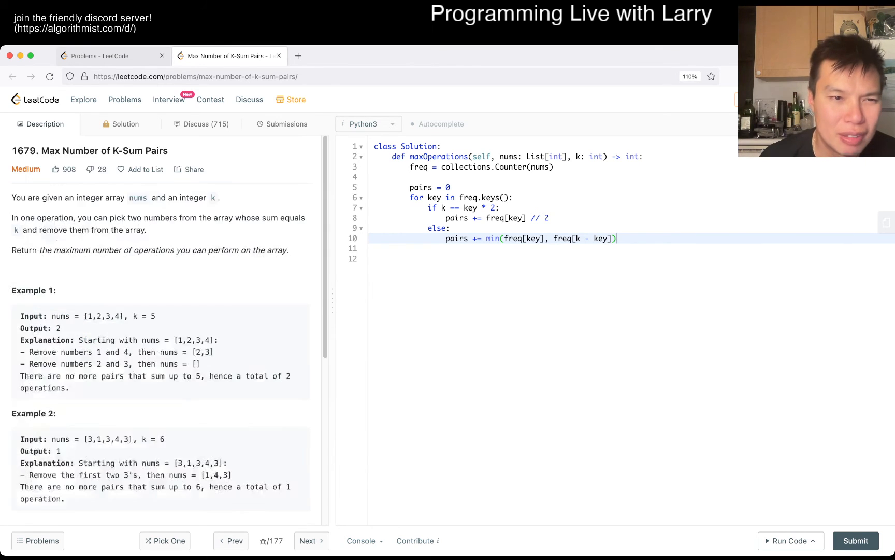
scroll("down", 3)
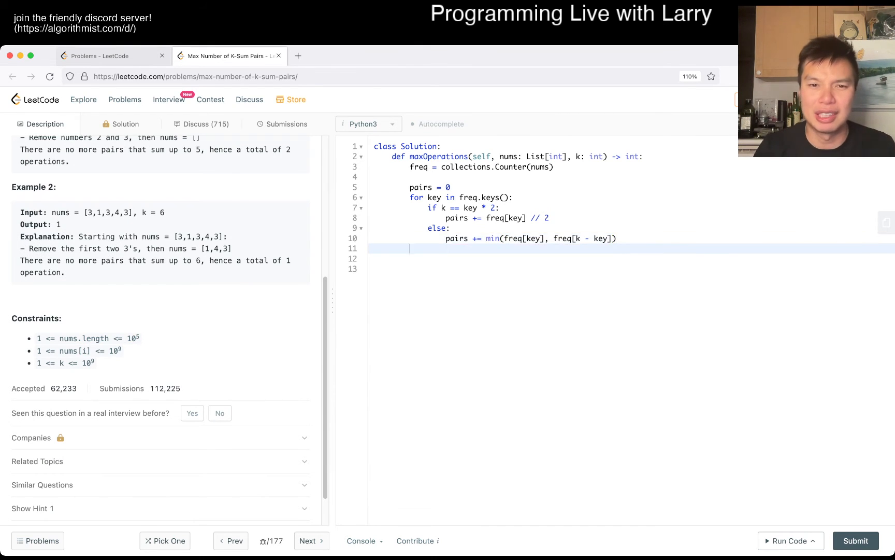
type("return pairs")
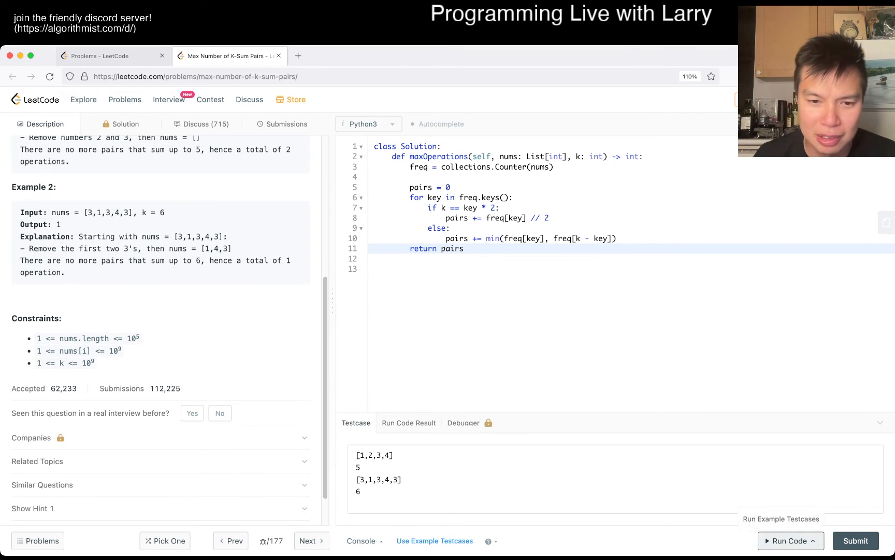
Step: Run the example tests, getting Wrong Answer: output 4 where 2 is expected
left_click(788, 541)
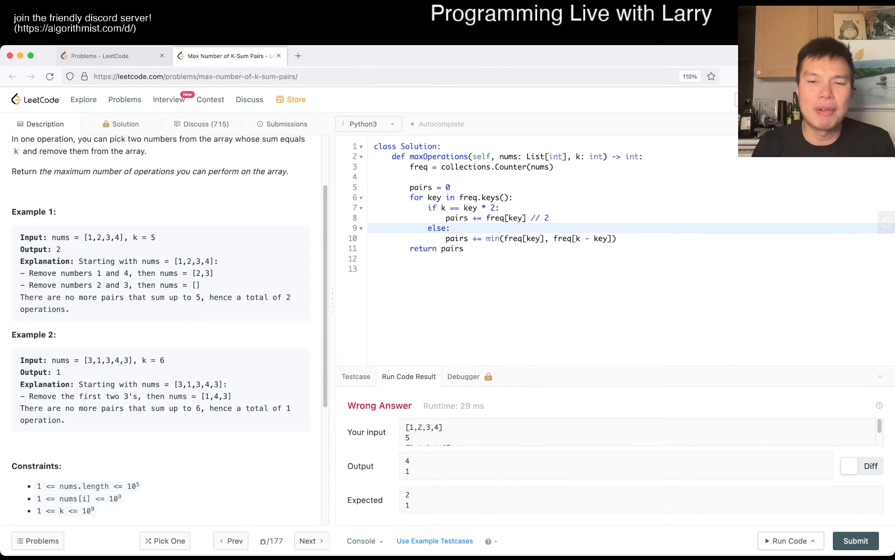
Step: Replace the doubled-key check with 'a, b = key, k - key' and an 'if a < b:' branch
type("if")
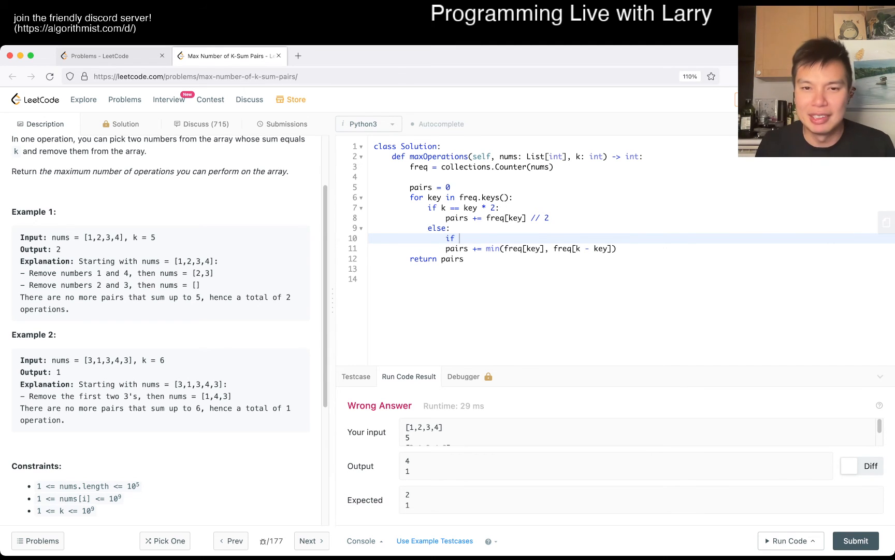
key("Backspace")
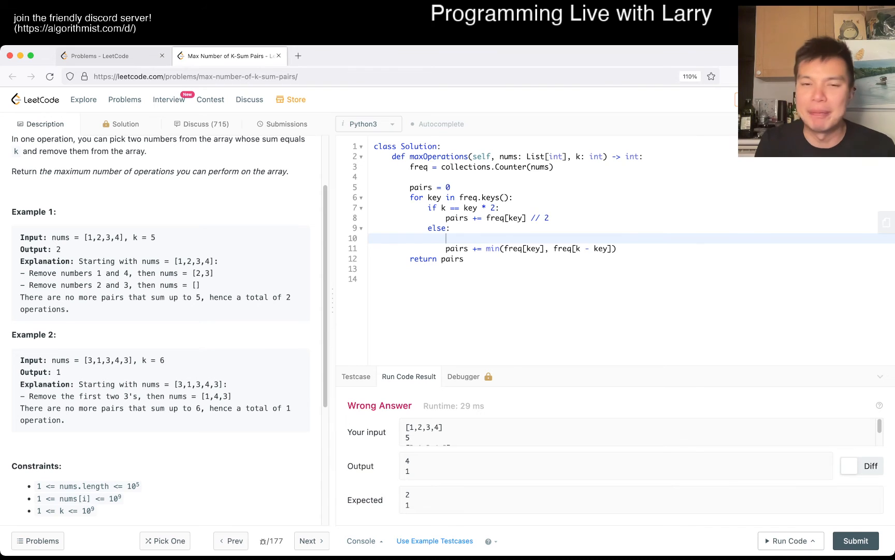
type("a, b =")
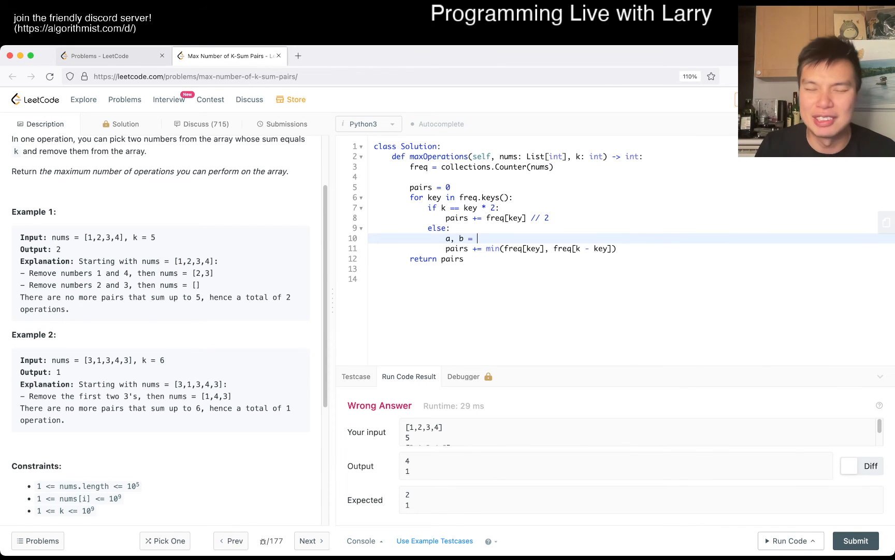
type("key, k - key")
type("if a")
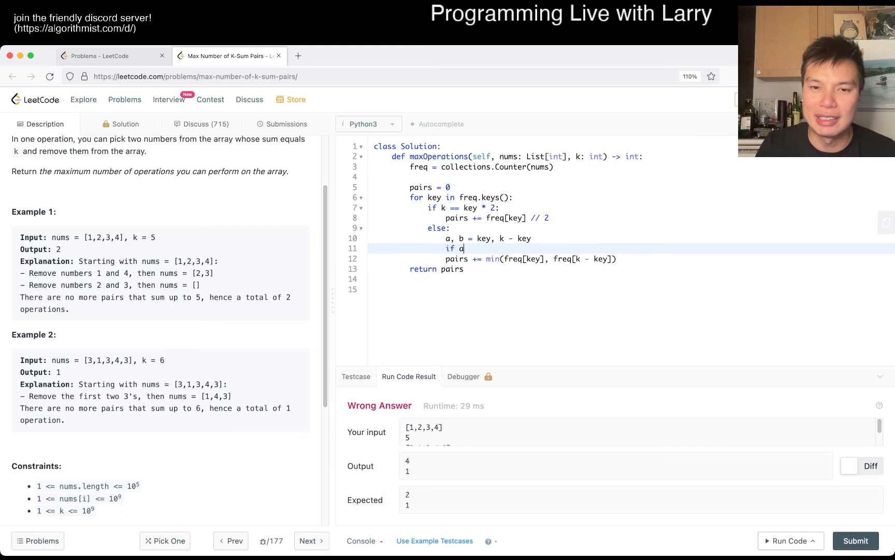
type("< b:")
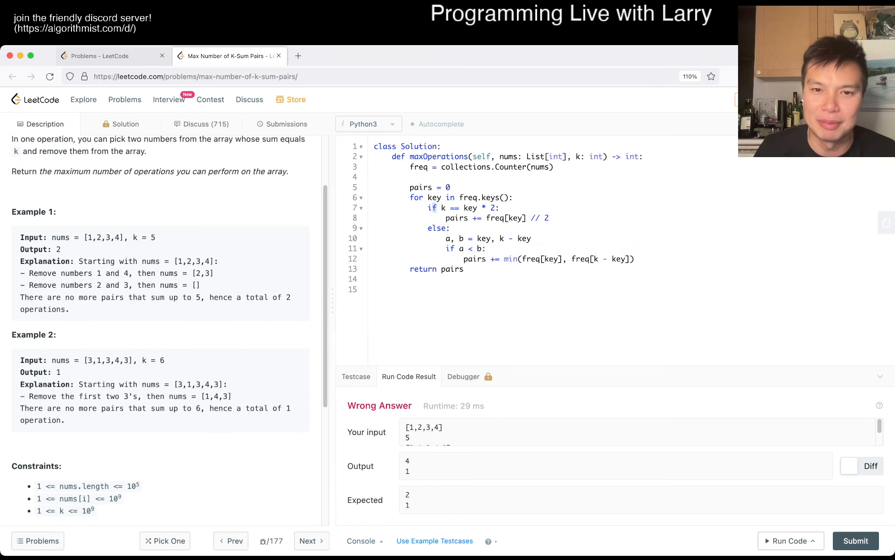
Step: Remove the old branch, add 'elif a == b:' with 'pairs += freq[key] // 2', and submit
left_click(437, 268)
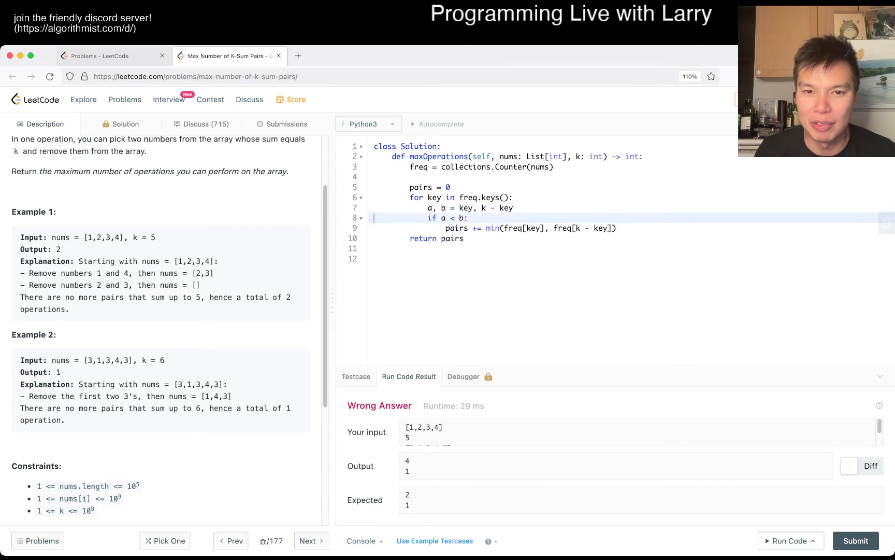
type("elif a")
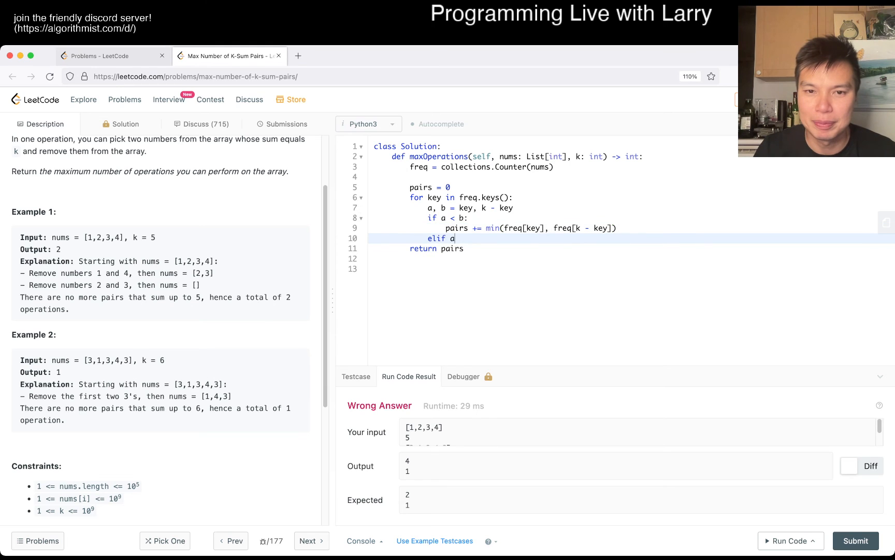
type("== b:")
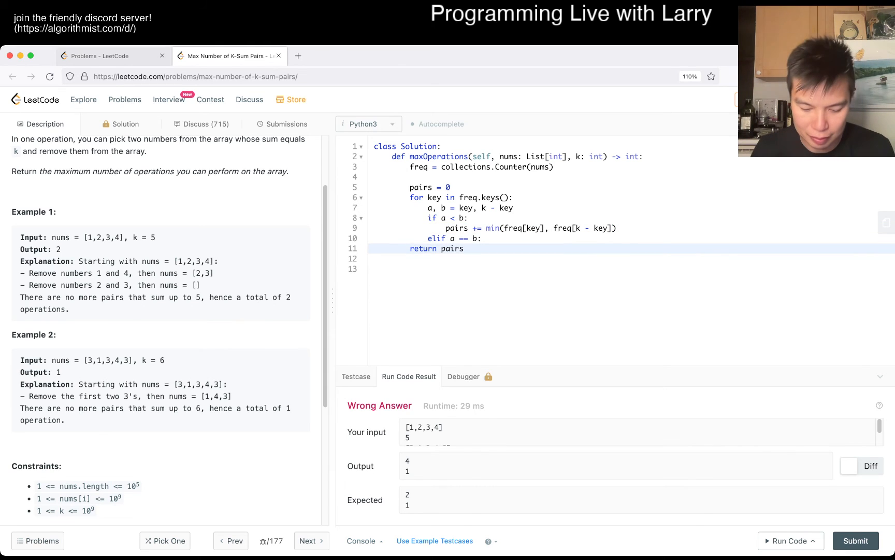
type("pairs += freq[key] // 2")
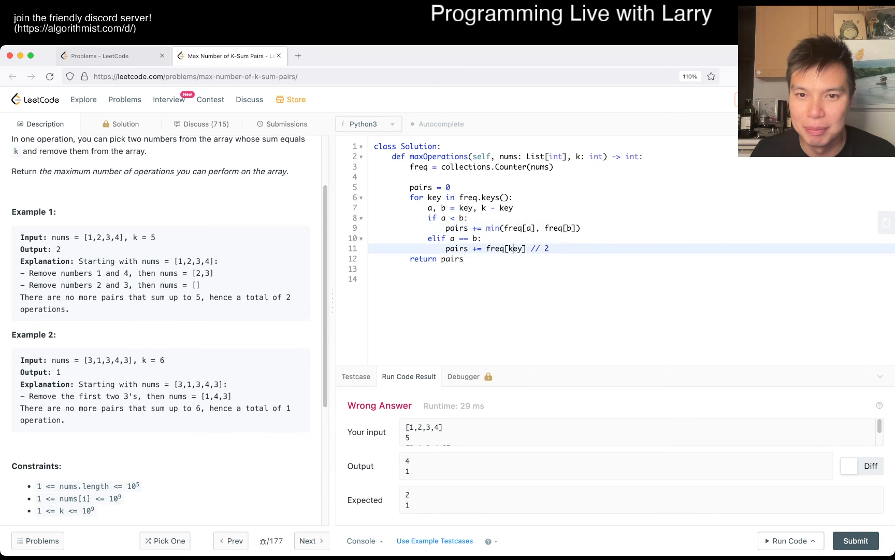
left_click(790, 540)
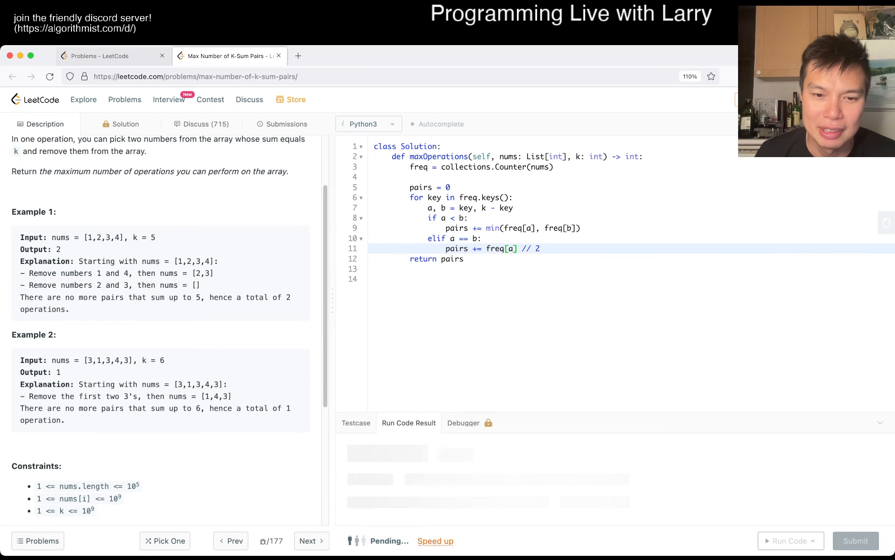
Step: Get the submission accepted at 745 ms and open its performance details
left_click(791, 542)
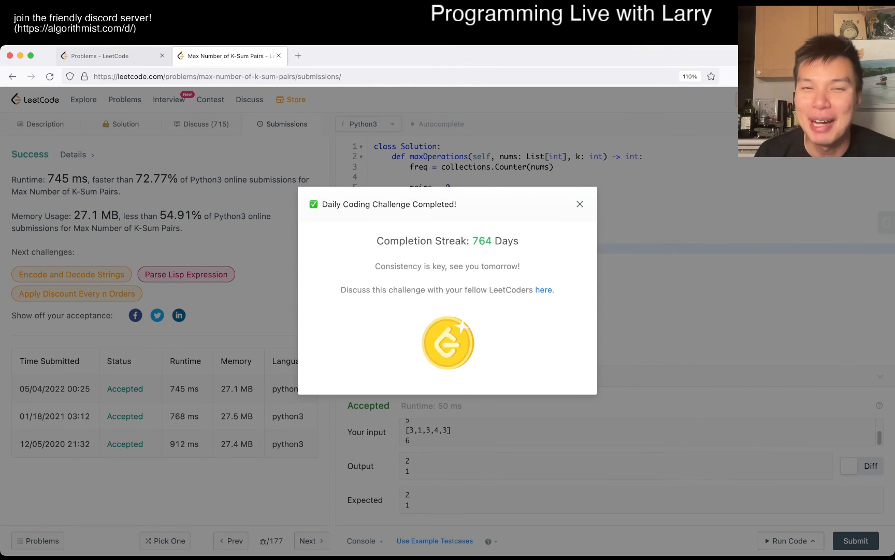
left_click(580, 203)
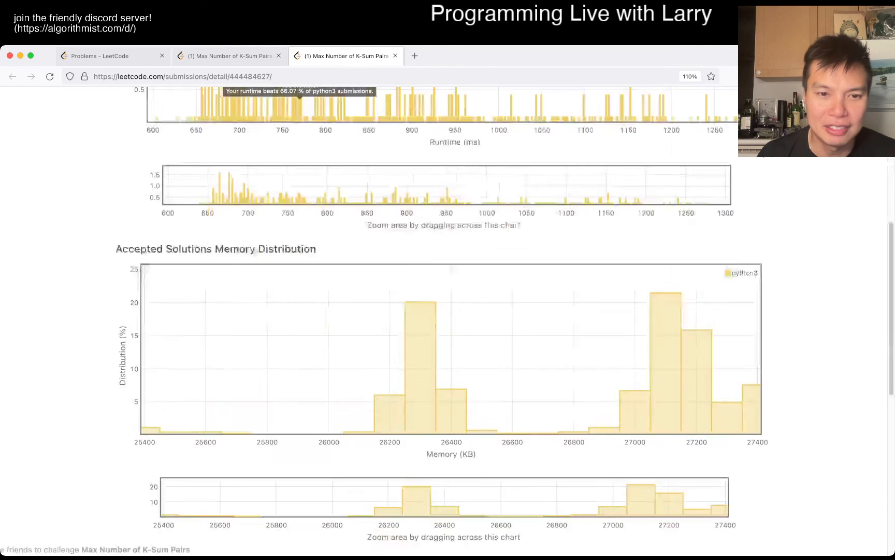
Step: Scroll through the runtime and memory distribution charts of the accepted submission
scroll("down", 3)
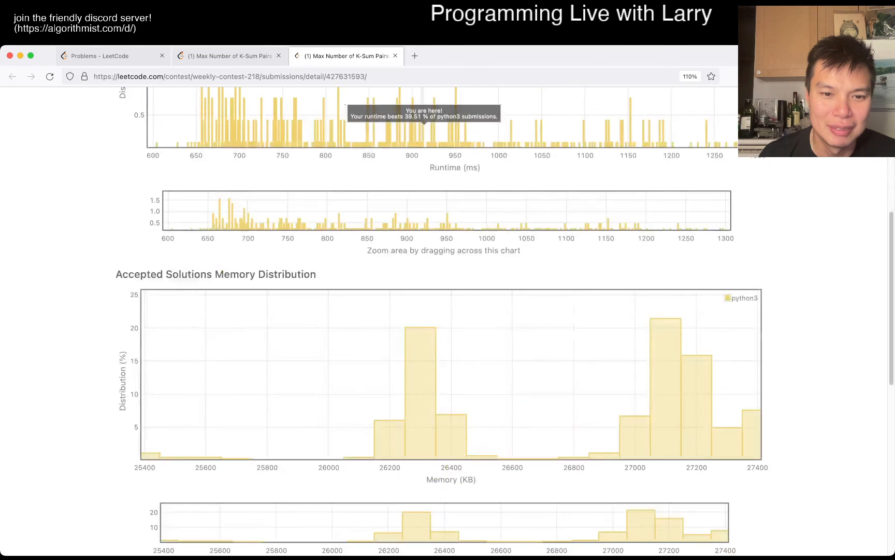
scroll("down", 3)
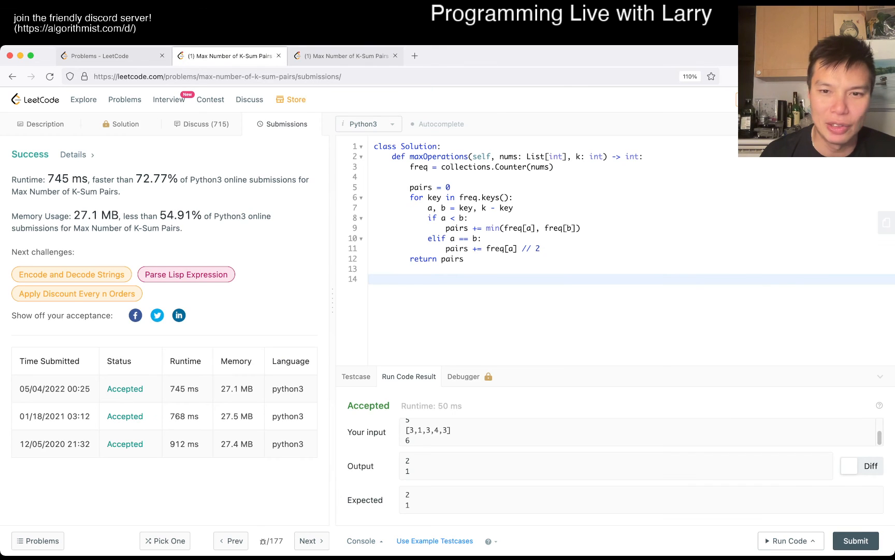
Step: Close the extra submission-detail tab and select the oldest submission's 912 ms runtime
left_click_drag(427, 239, 541, 248)
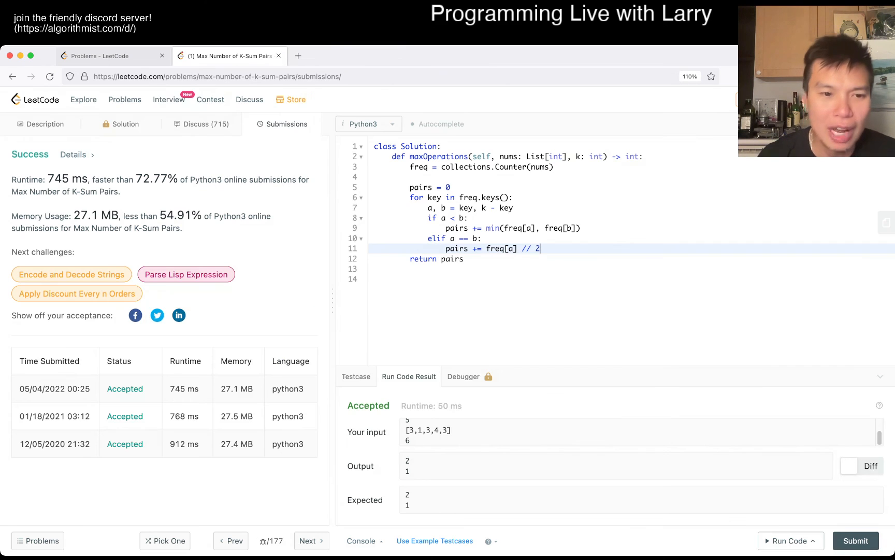
double_click(184, 444)
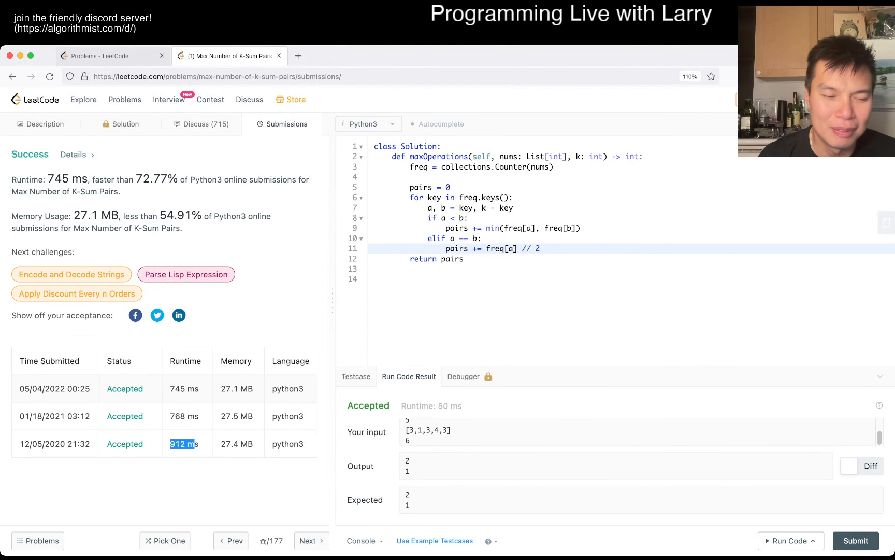